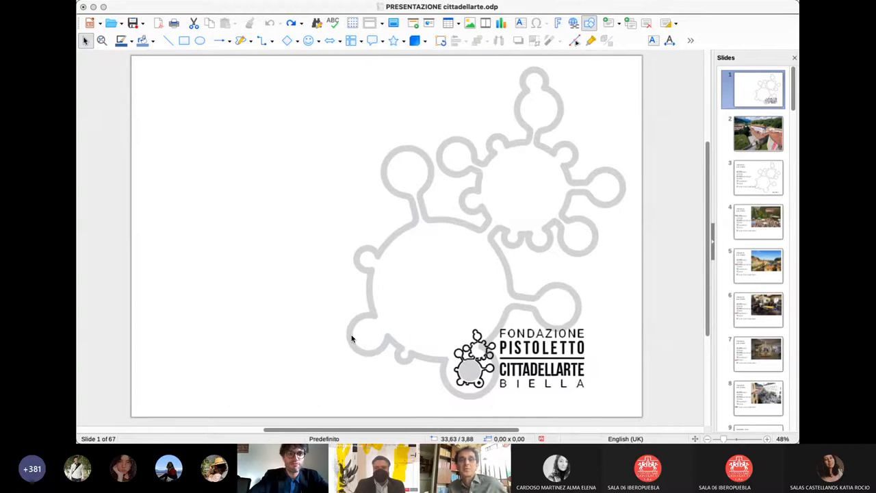
mouse_move(222, 132)
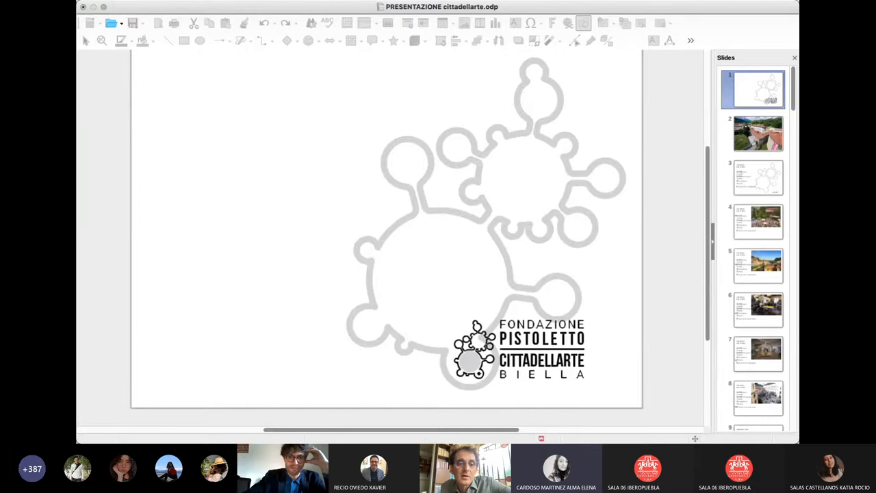
mouse_move(353, 140)
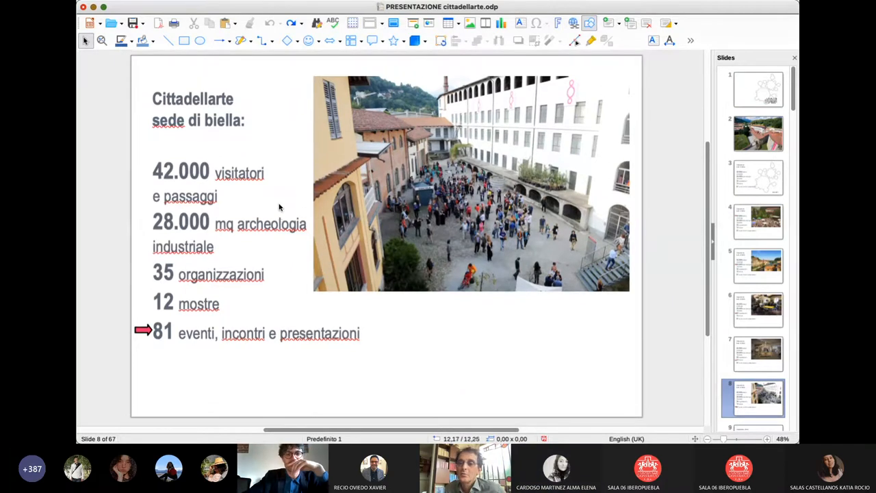
Show slides 2, 3 and 4: aerial building photo, 2019 figures, festival crowd at 42.000 visitatori.
left_click(753, 134)
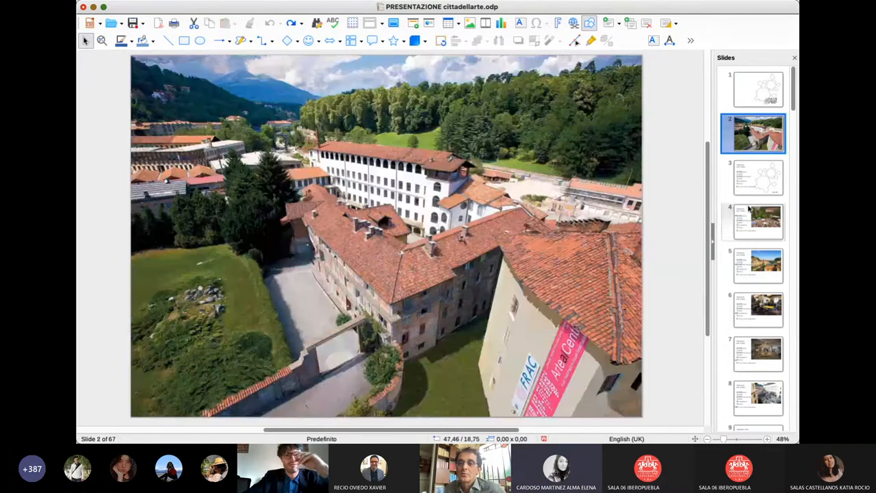
left_click(753, 178)
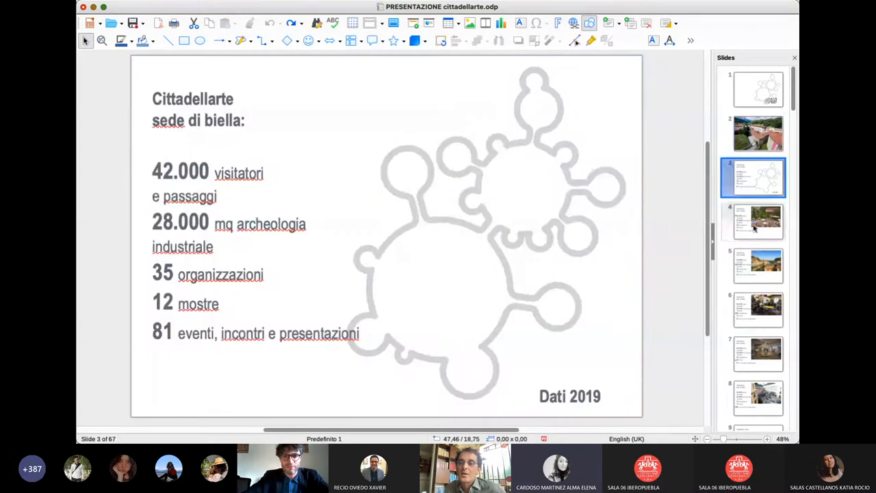
left_click(752, 222)
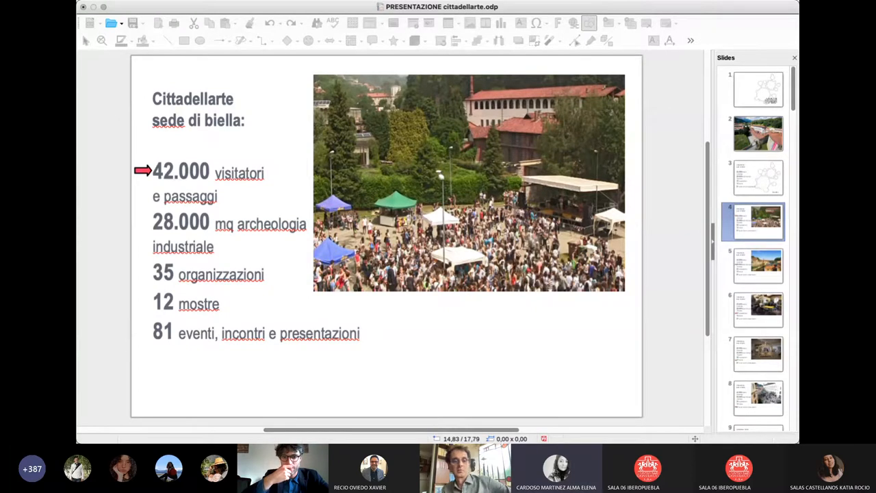
Step through slides 6-10: 35 organizzazioni, 12 mostre, 81 eventi, then the >3.000.000 cathedral square slide.
left_click(752, 408)
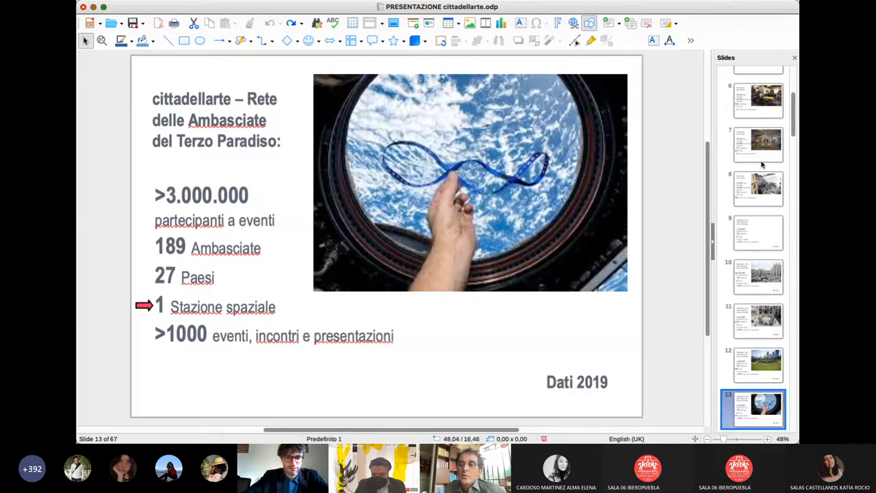
left_click(753, 144)
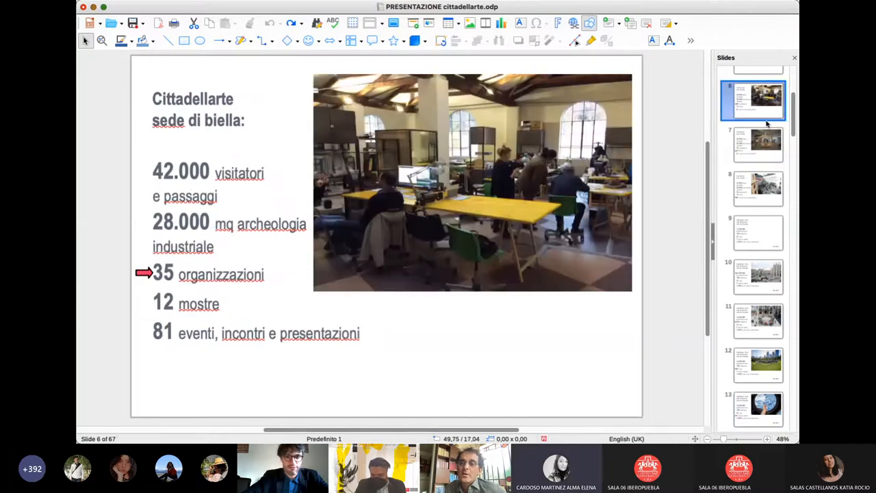
left_click(752, 145)
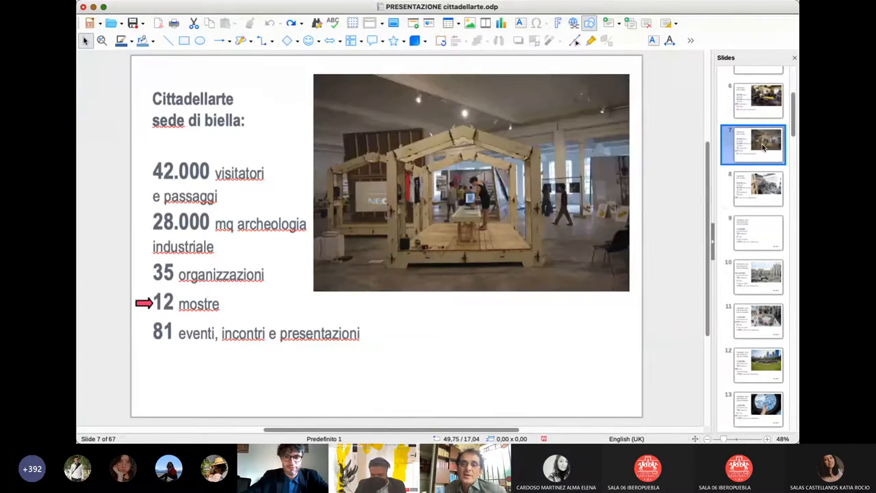
left_click(753, 189)
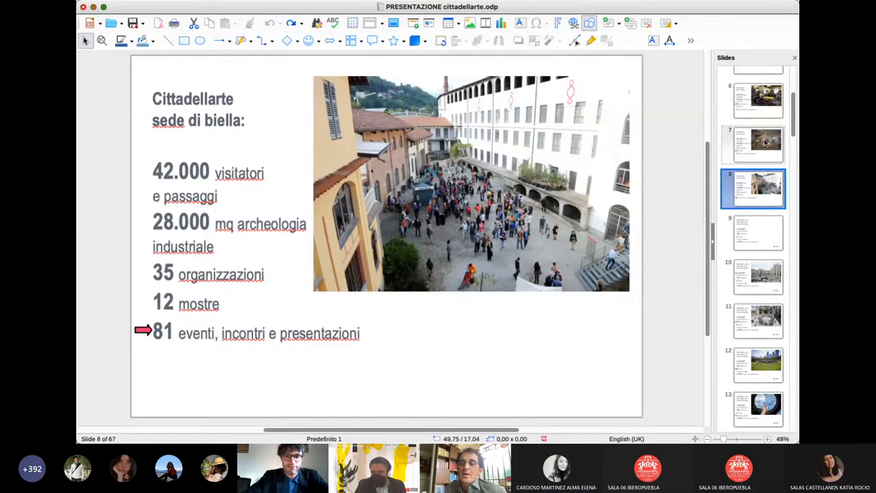
left_click(753, 141)
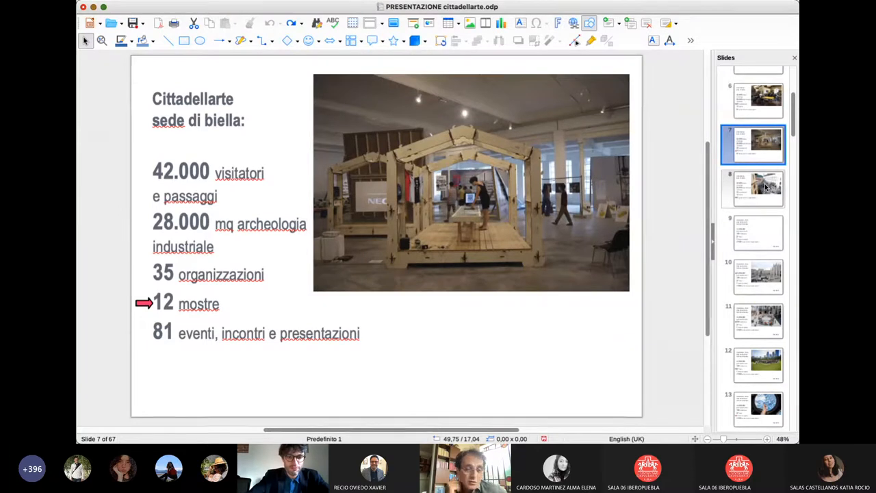
left_click(753, 189)
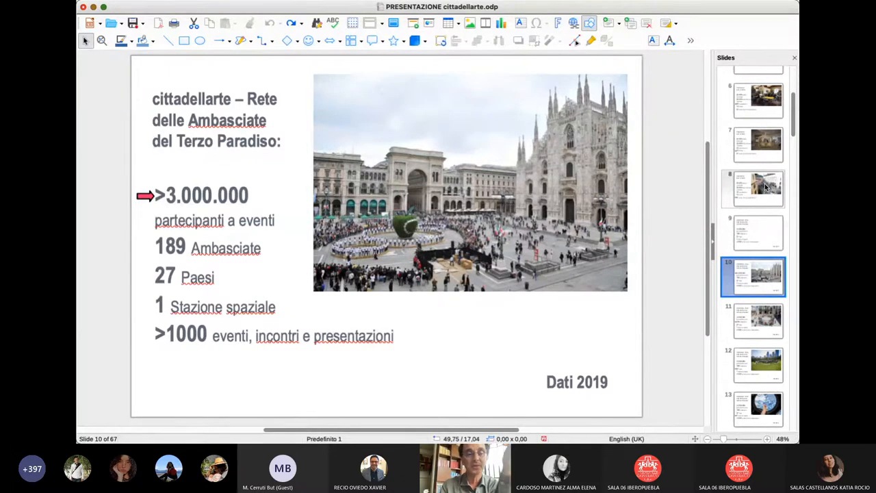
Advance past slide 11 to slide 14, the astronaut photo with the arrow at 1 Stazione spaziale.
left_click(753, 364)
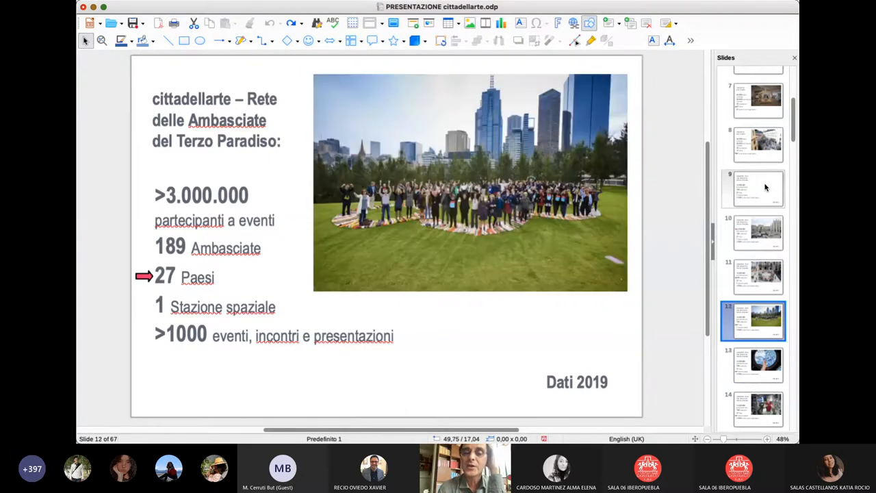
left_click(753, 233)
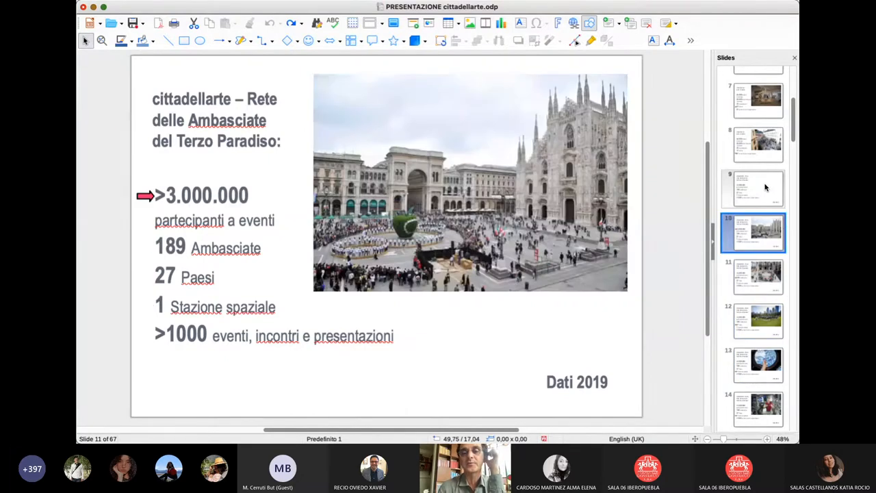
left_click(752, 276)
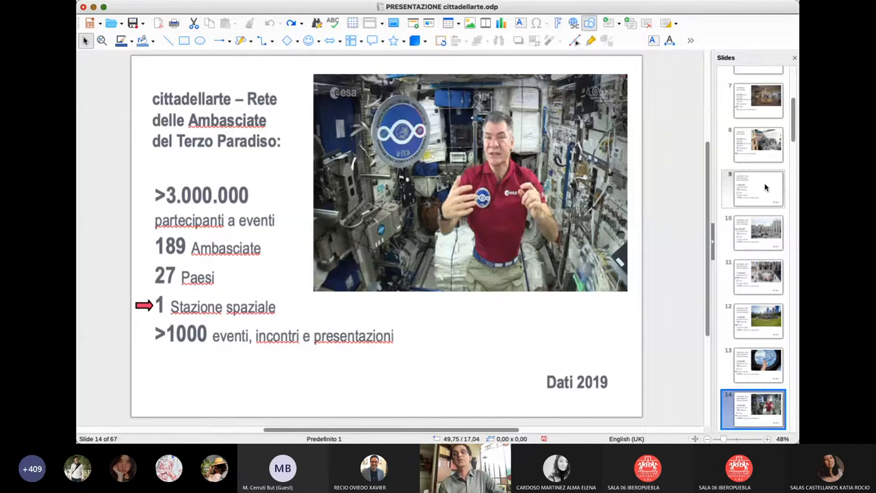
Scroll the Slides pane down toward slide 26, the Biella Città Creativa UNESCO logo.
scroll("down", 3)
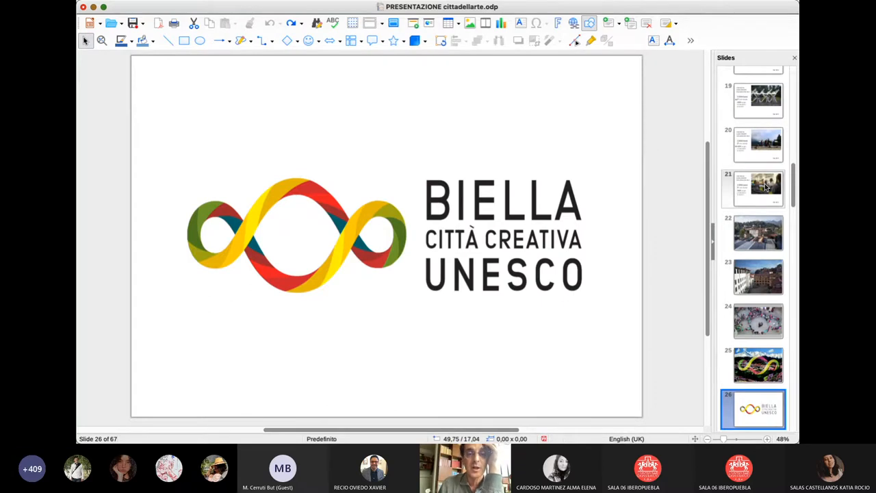
Show slide 28, the photo of two dancers with the Officina logo.
scroll("down", 3)
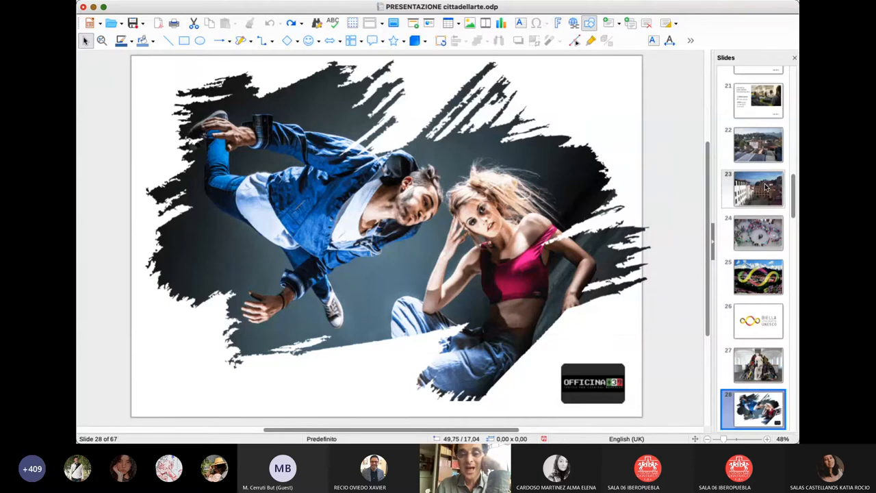
left_click(752, 364)
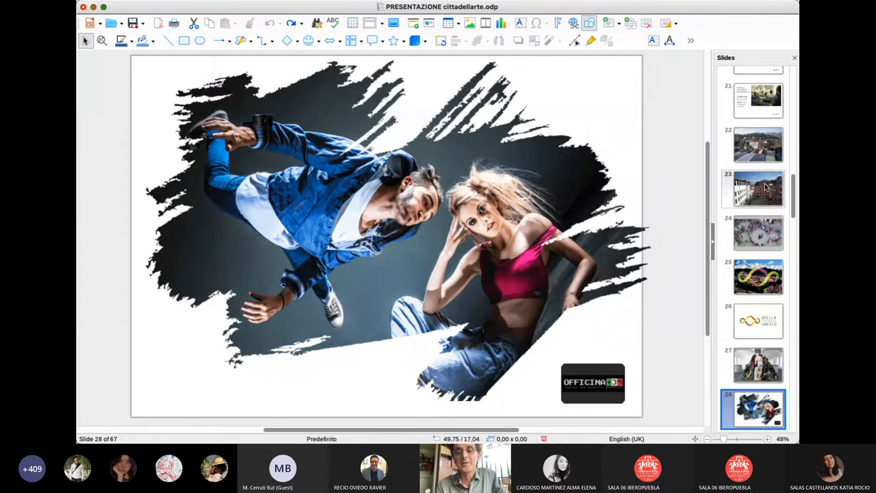
Show slide 33, Ambasciata del Territorio Biellese with the cube artworks.
left_click(752, 364)
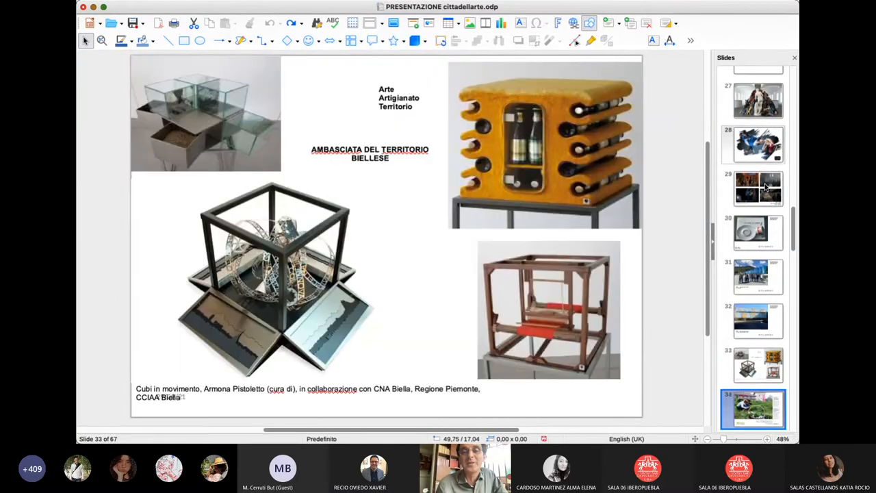
Step on past the Petrini and Pistoletto photo to the Terme Culturali and coastal town slides.
left_click(753, 408)
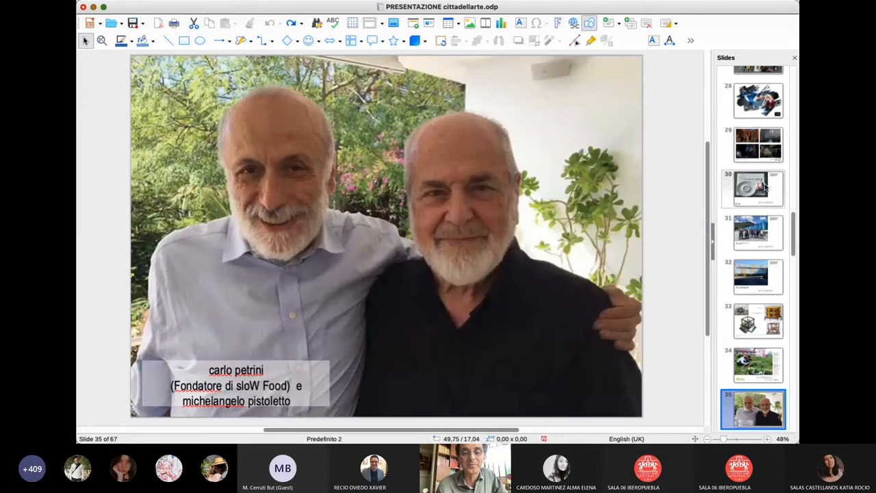
left_click(752, 407)
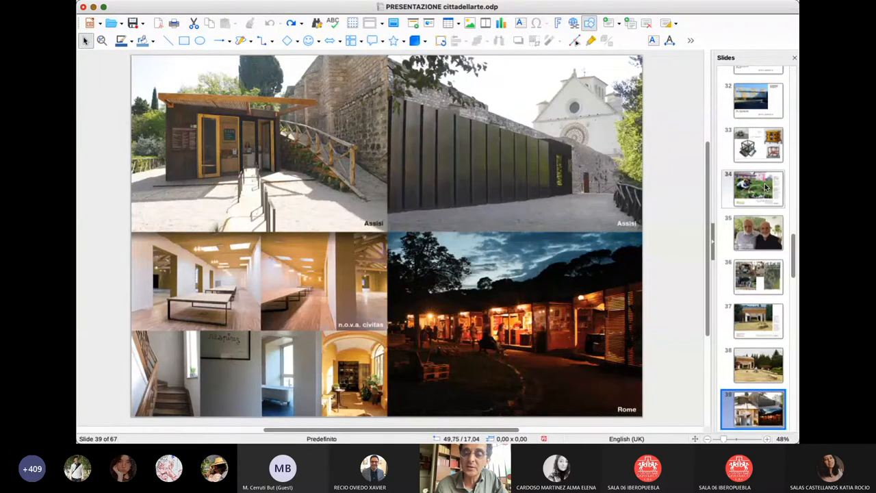
scroll("down", 3)
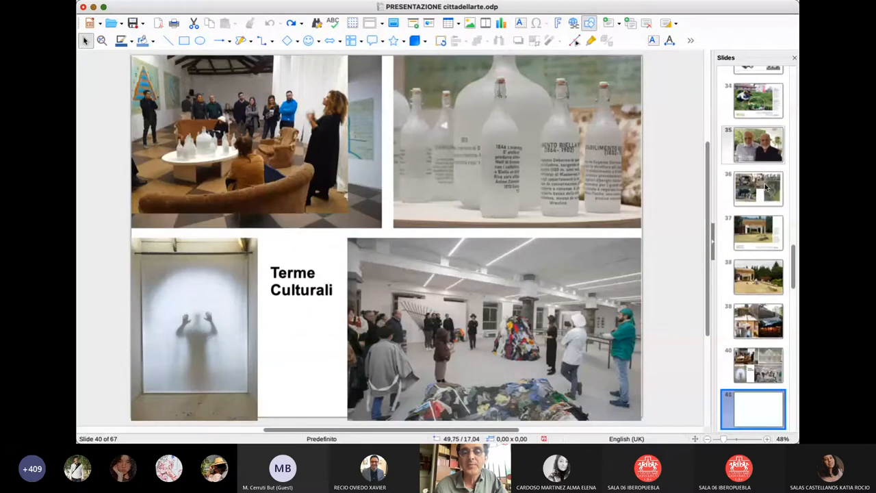
left_click(752, 408)
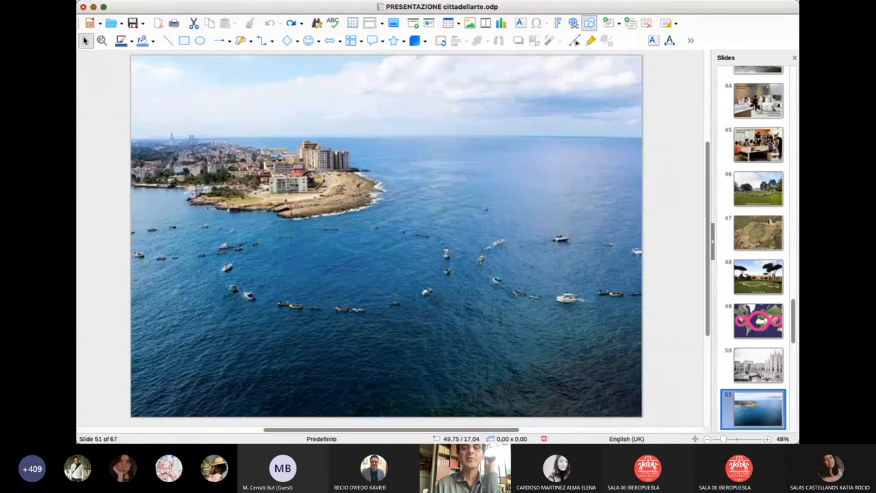
mouse_move(386, 108)
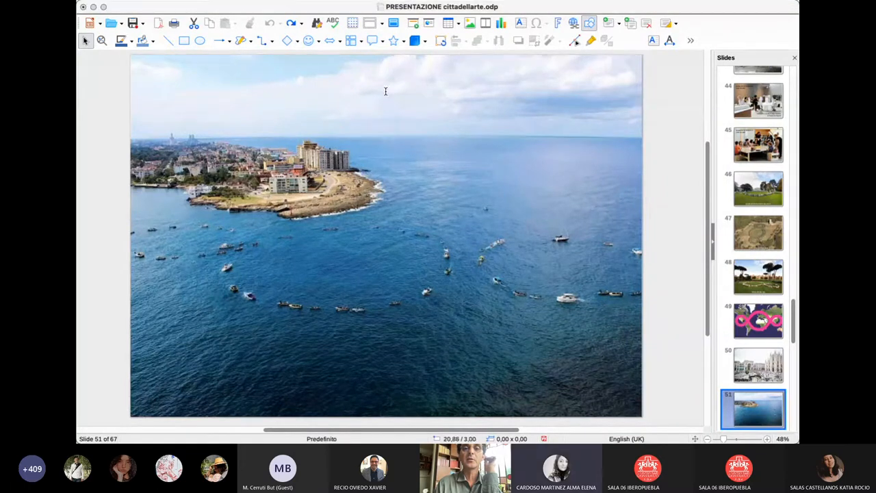
mouse_move(427, 288)
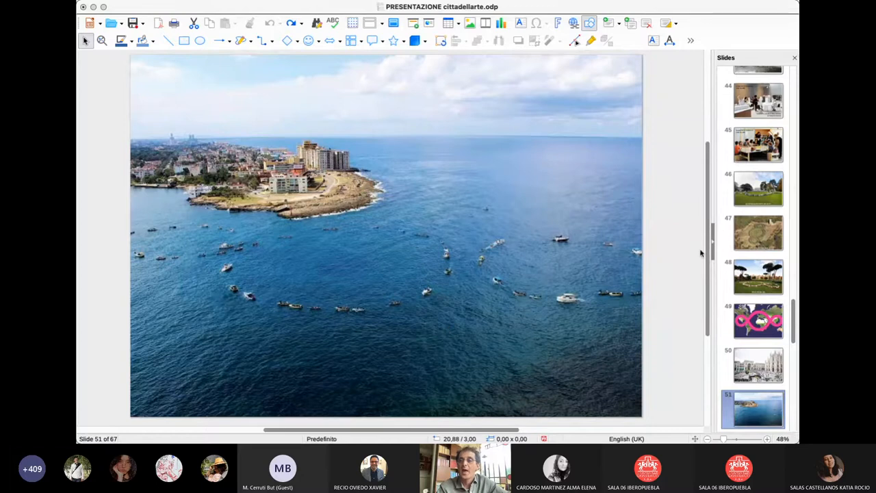
mouse_move(763, 125)
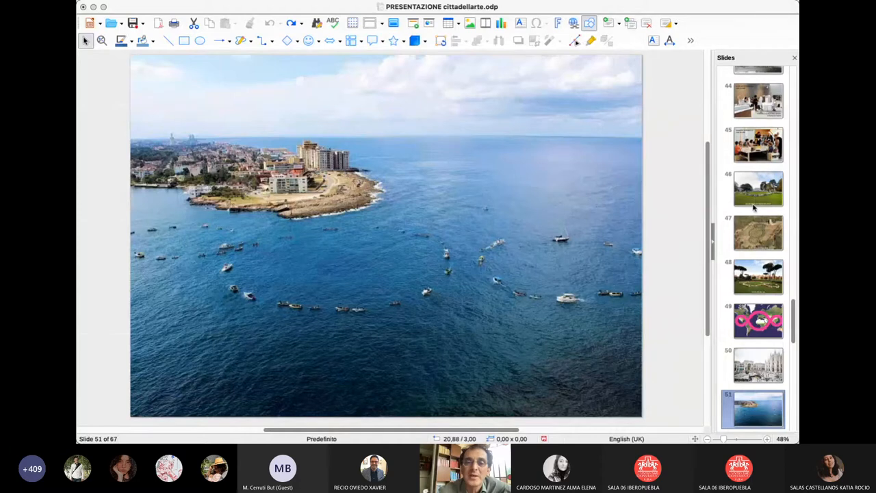
mouse_move(742, 272)
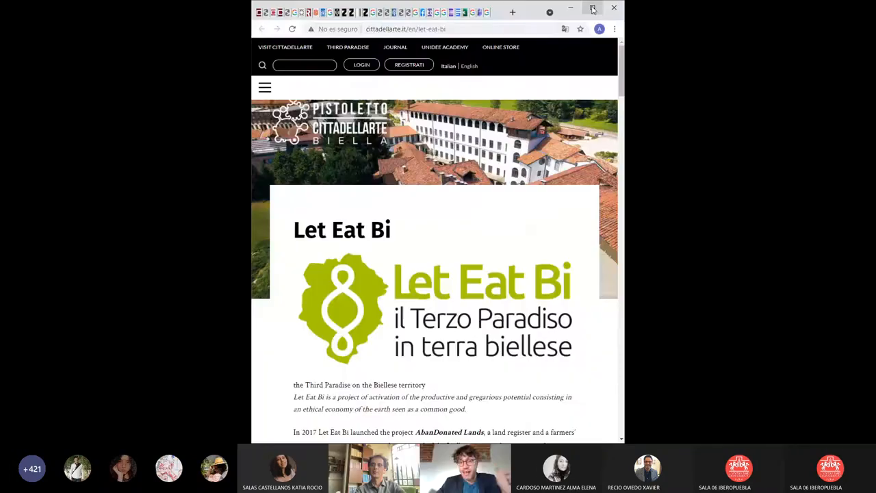
Expand the Let Eat Bi page to full screen and scroll to the farming photo and Background section.
left_click(593, 8)
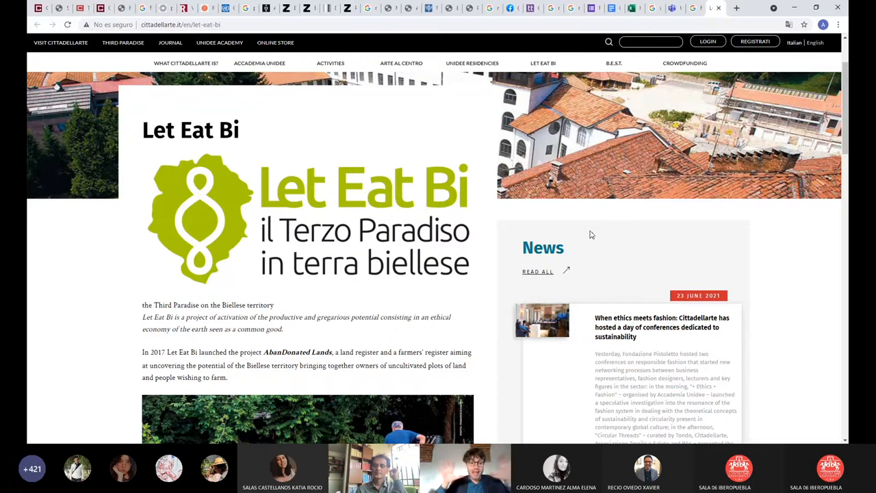
scroll("up", 3)
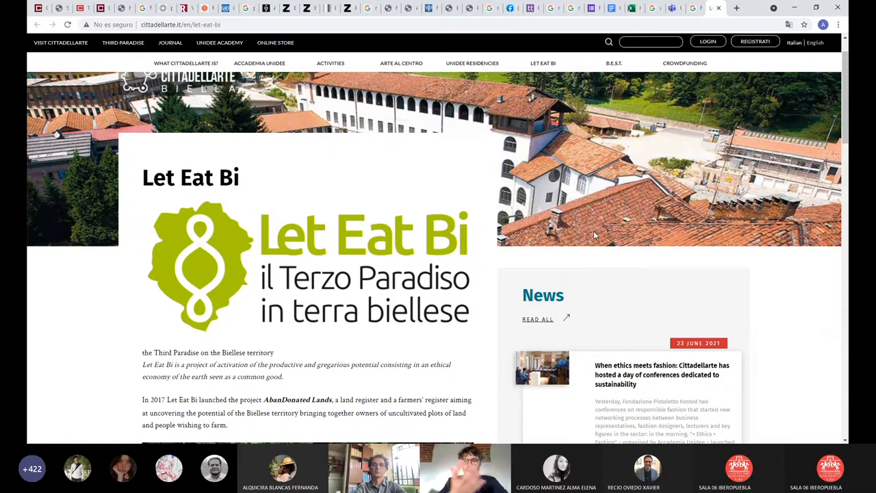
scroll("down", 3)
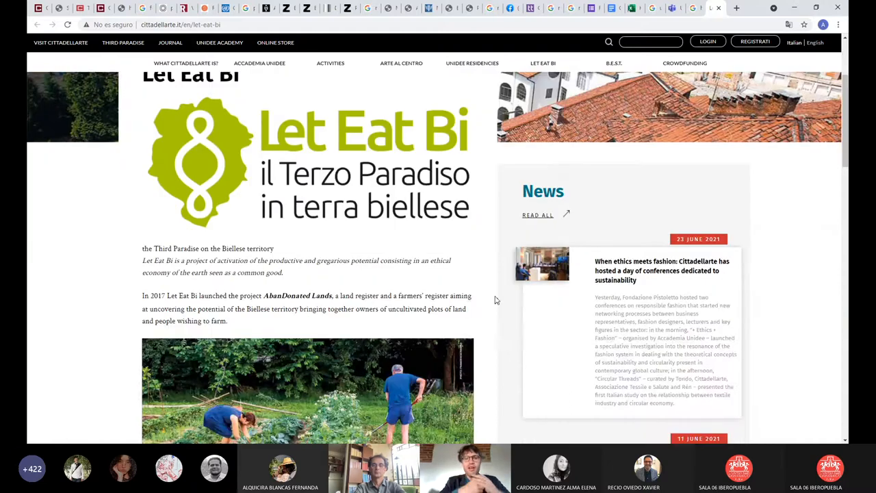
scroll("down", 3)
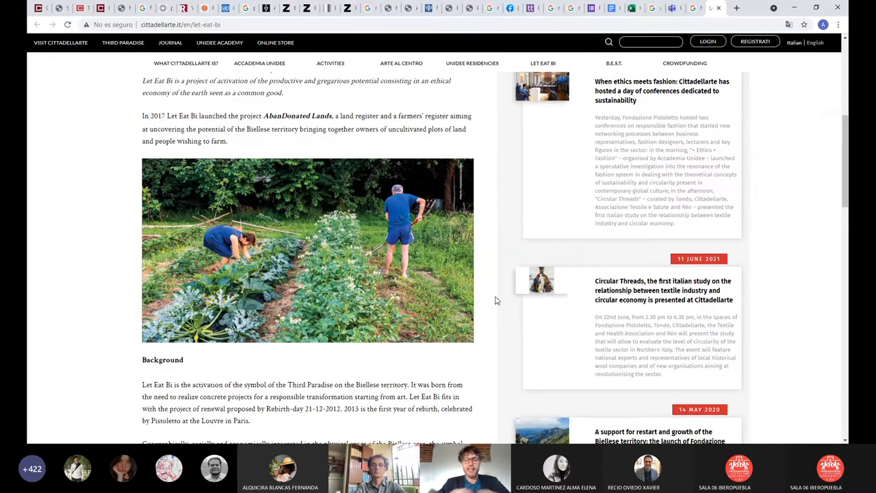
mouse_move(785, 430)
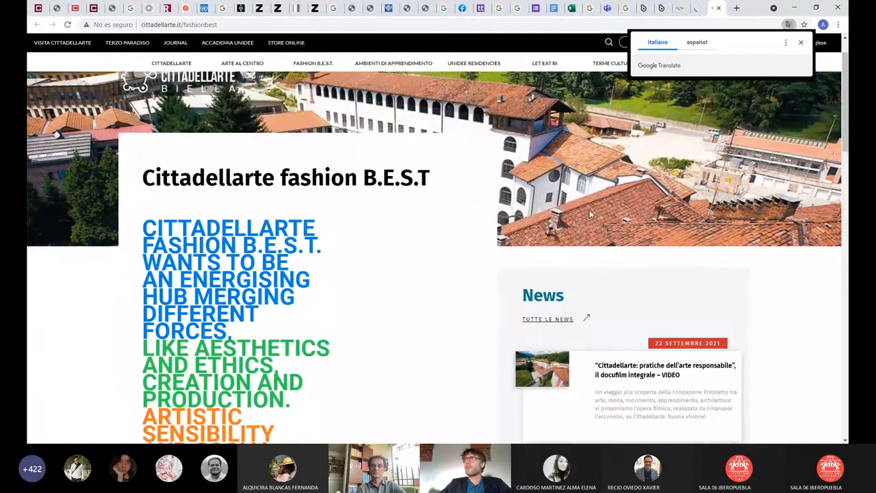
Scroll the fashion B.E.S.T page to the 2009 Michelangelo Pistoletto mission quote beside the News list.
scroll("down", 3)
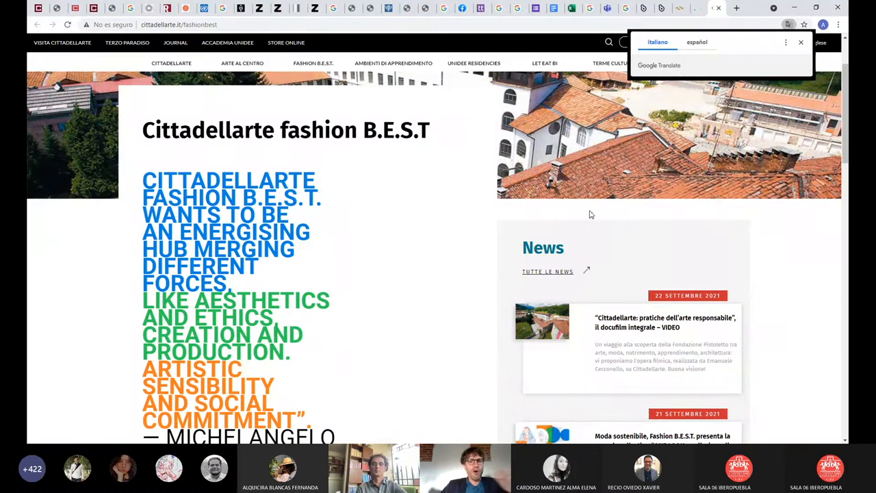
scroll("down", 3)
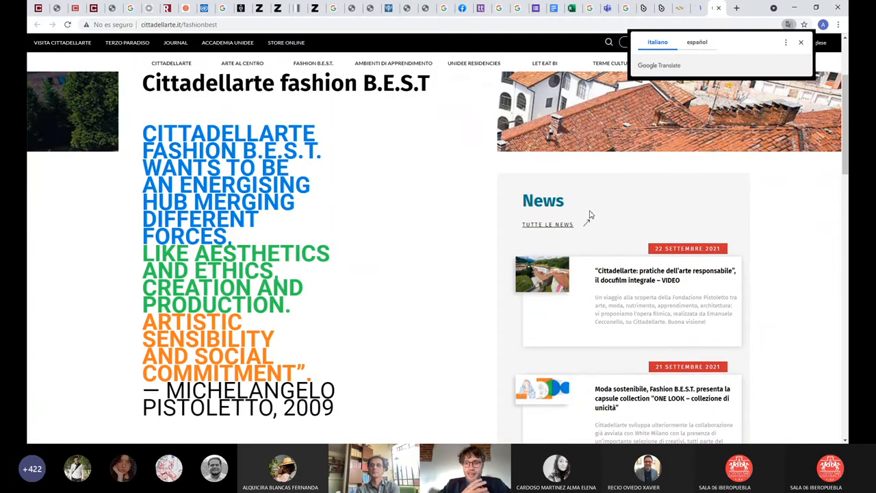
mouse_move(816, 58)
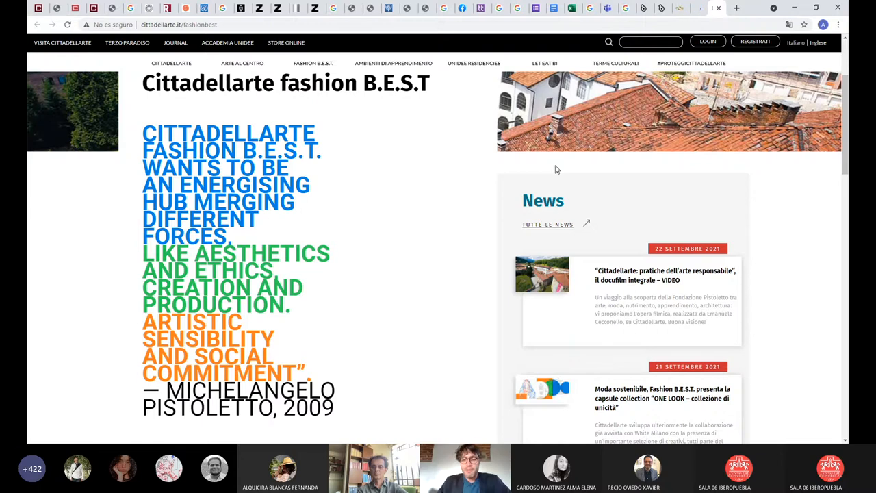
Scroll down past the fashion B.E.S.T logo to the Instagram feed and Rimani connesso sidebar.
scroll("down", 3)
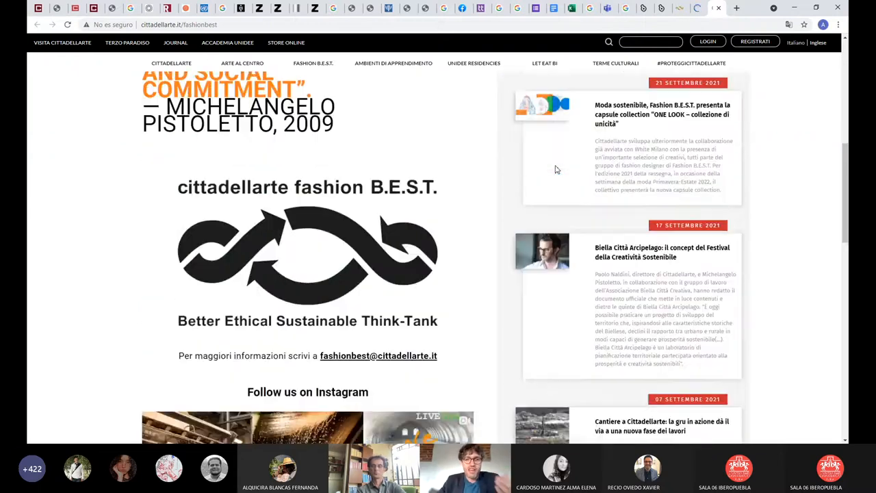
scroll("down", 3)
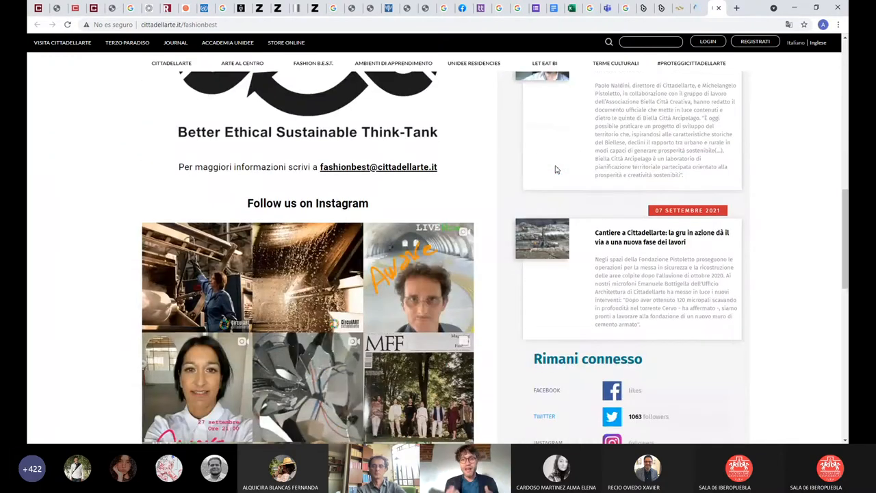
scroll("down", 3)
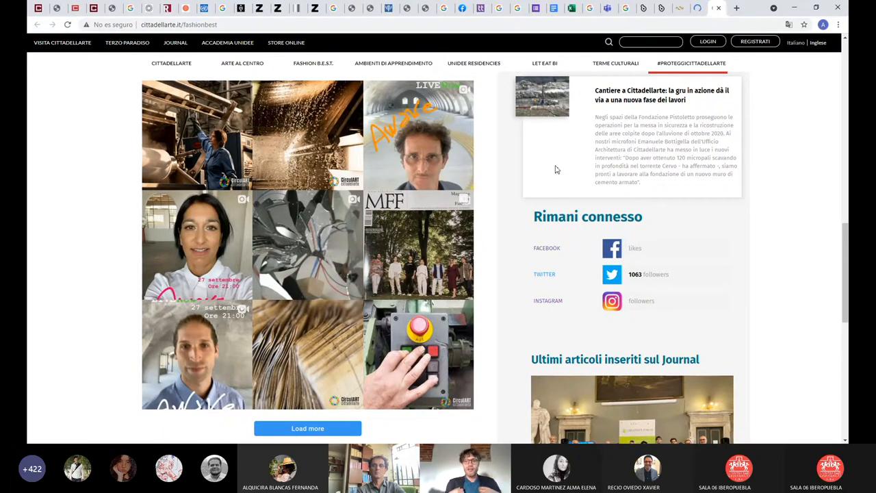
scroll("down", 3)
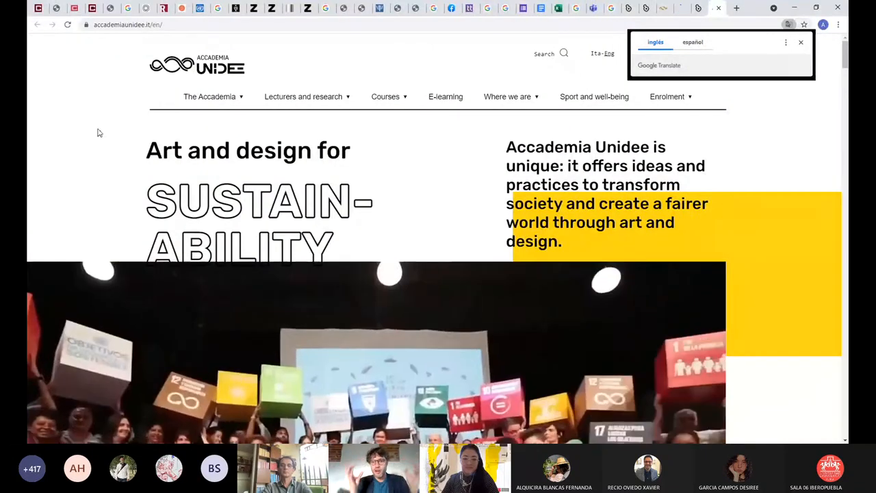
Scroll the Accademia Unidee page past Our Mission to the courses list showing Sustainable Fashion Design and Socially Engaged Art.
scroll("down", 3)
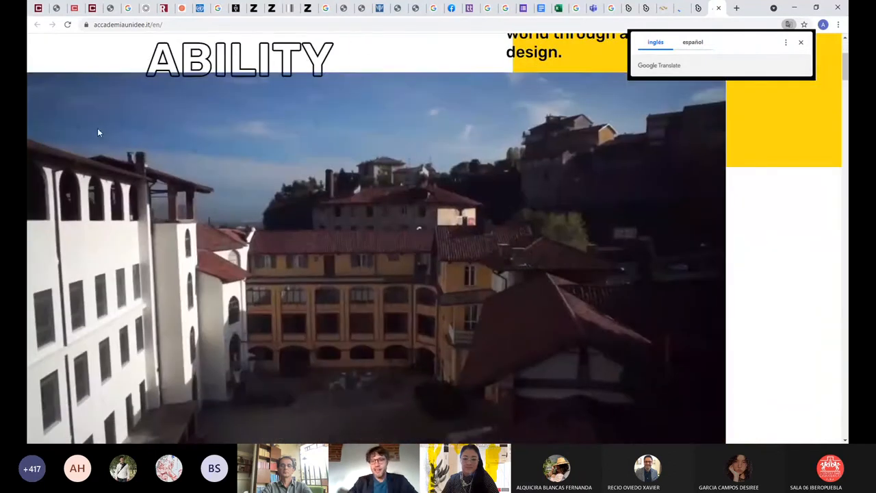
scroll("down", 3)
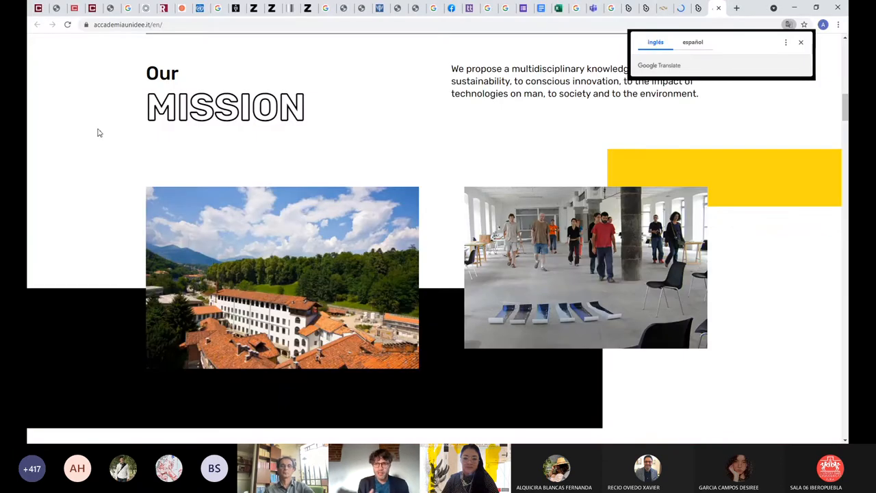
scroll("down", 3)
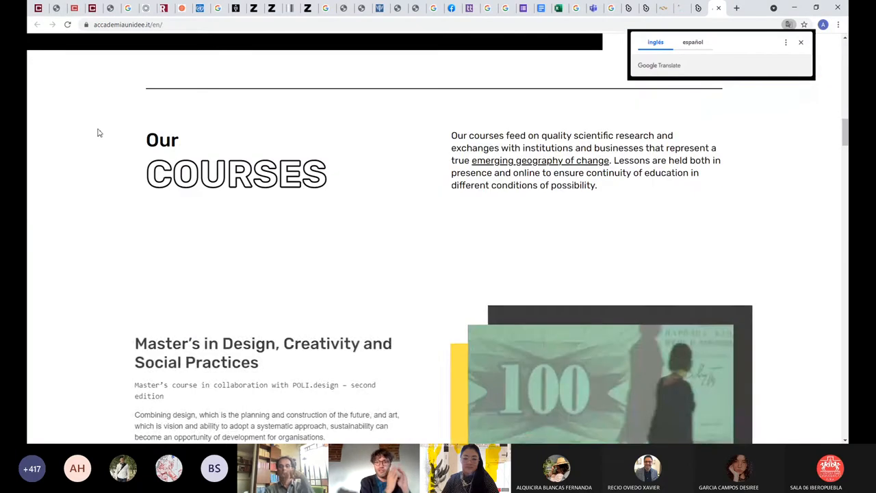
scroll("down", 3)
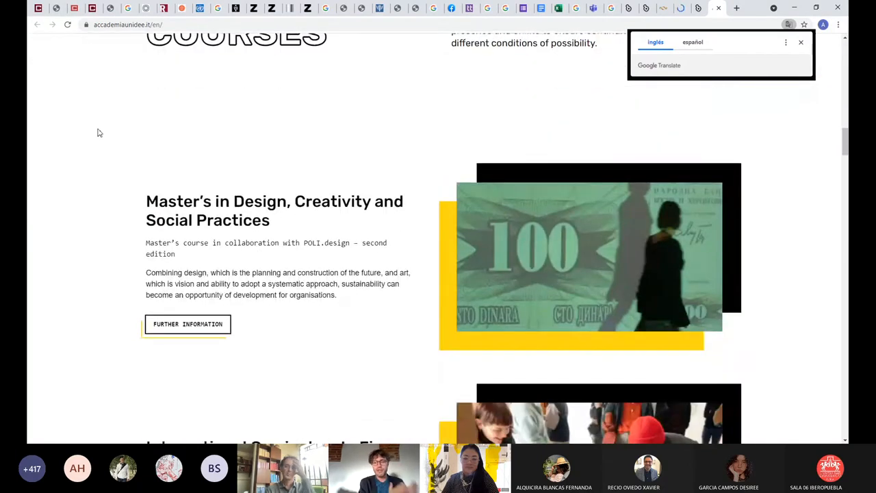
scroll("down", 3)
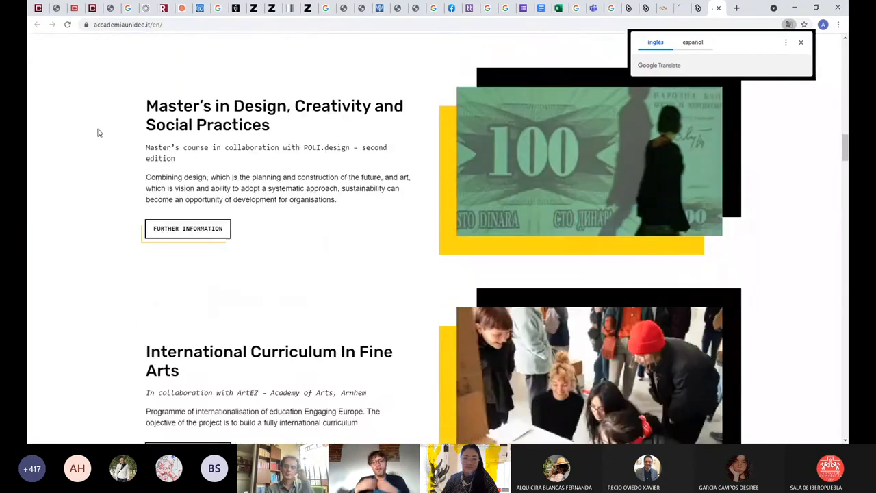
scroll("down", 3)
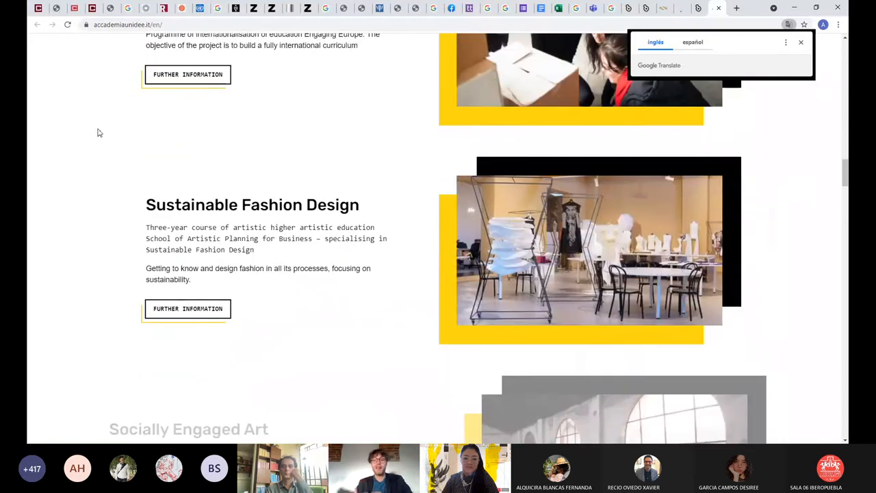
scroll("down", 3)
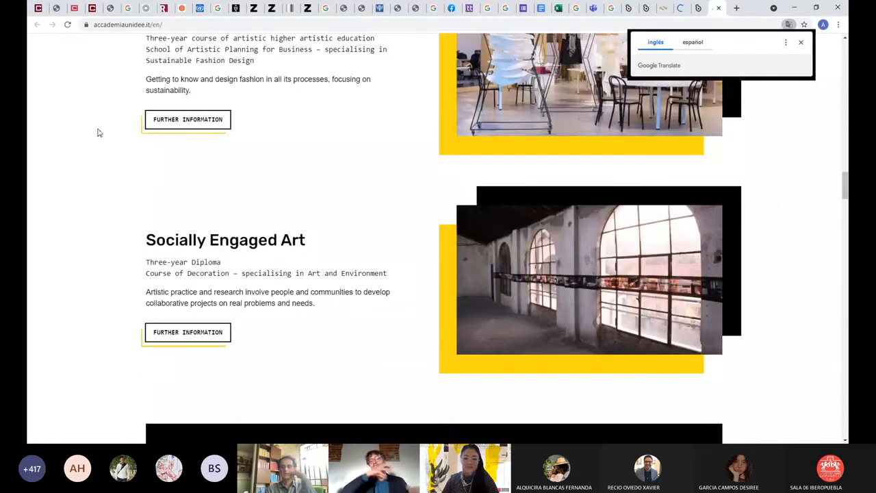
scroll("down", 3)
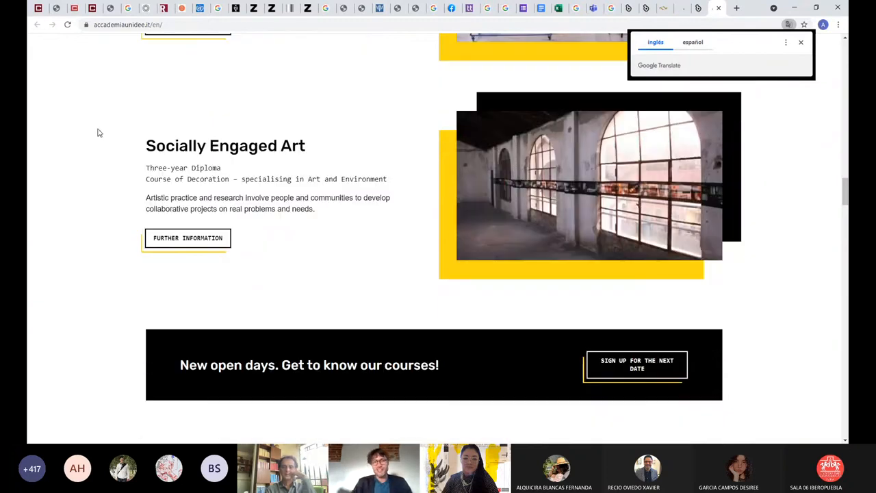
scroll("down", 3)
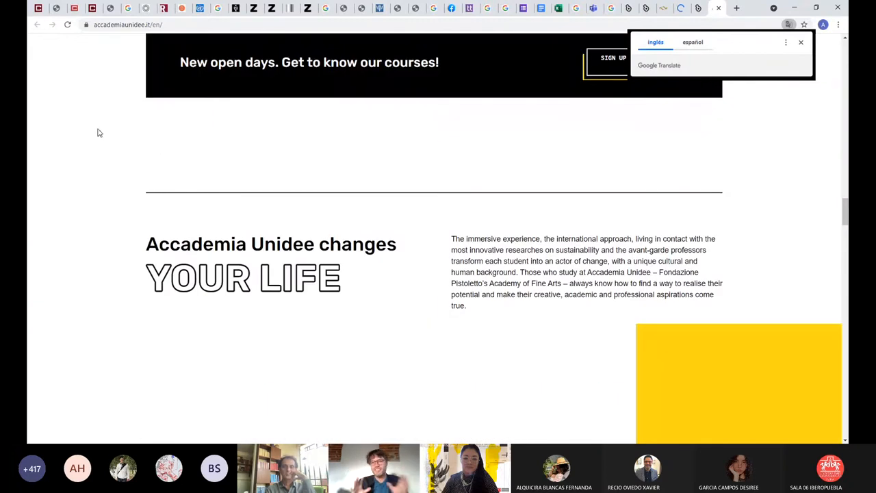
scroll("down", 3)
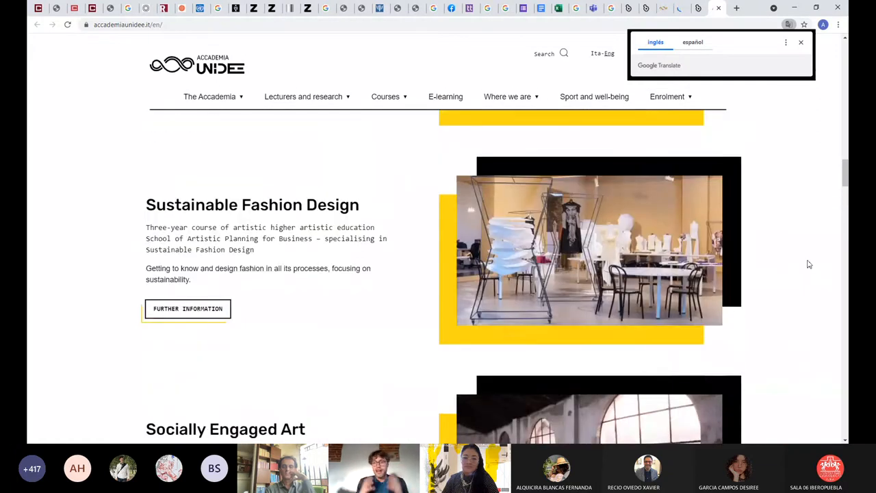
scroll("down", 3)
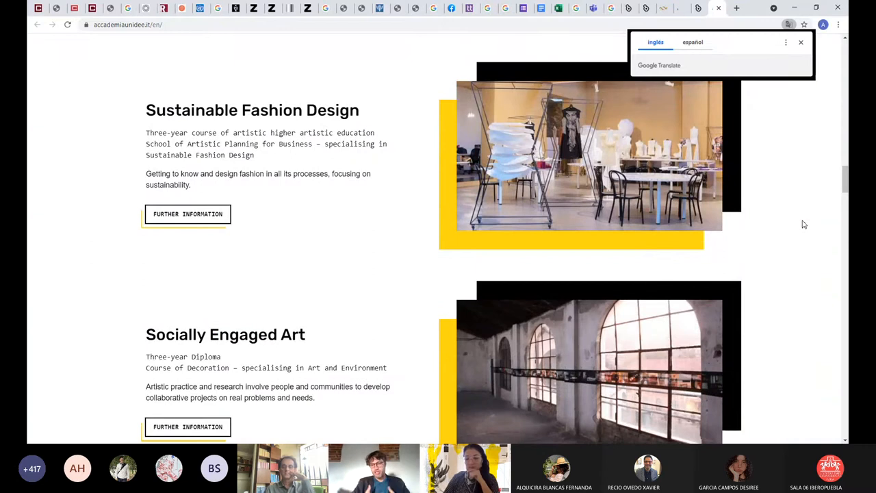
mouse_move(835, 219)
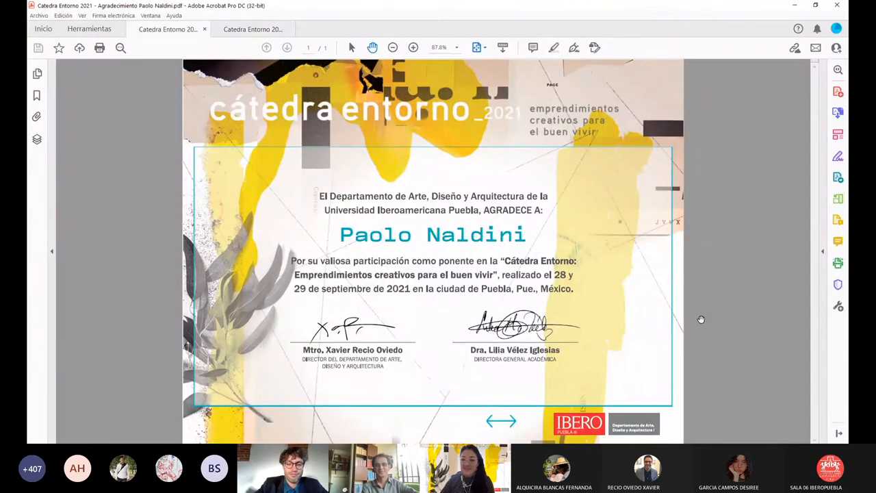
mouse_move(725, 221)
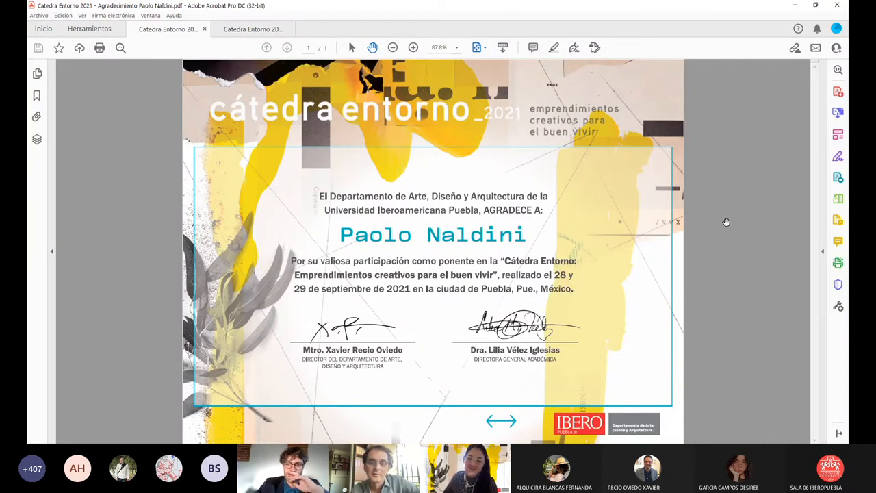
mouse_move(622, 264)
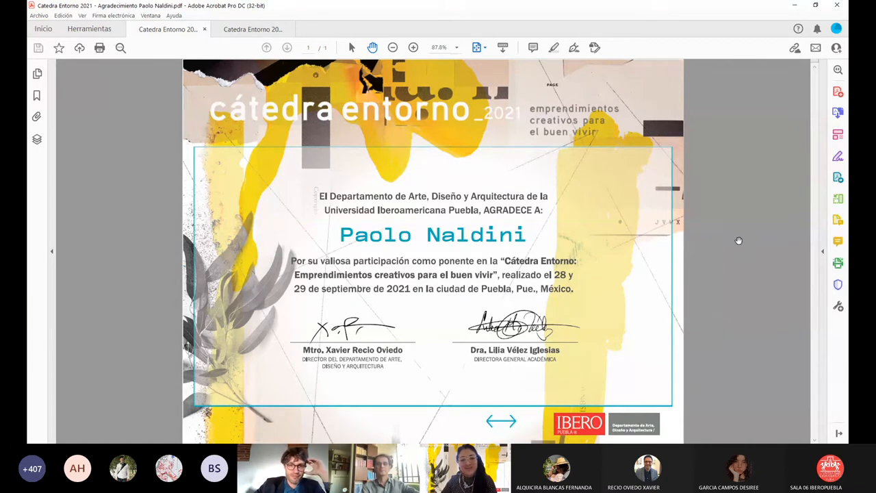
mouse_move(750, 233)
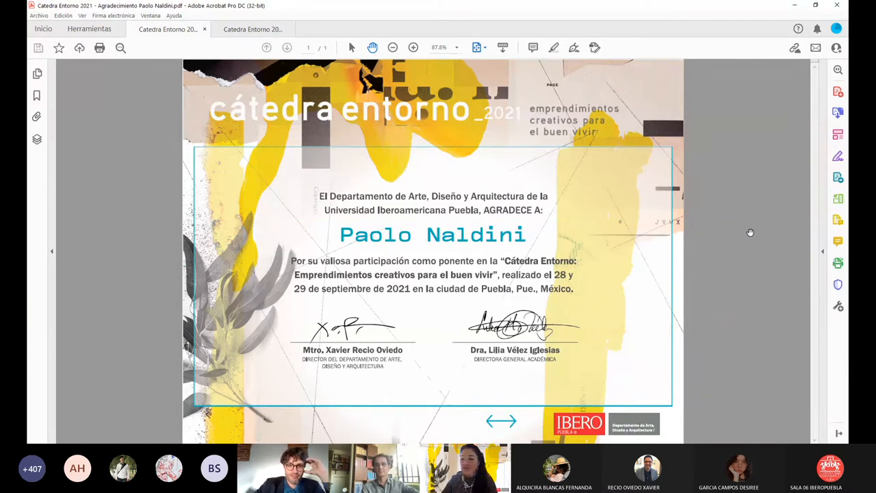
mouse_move(785, 427)
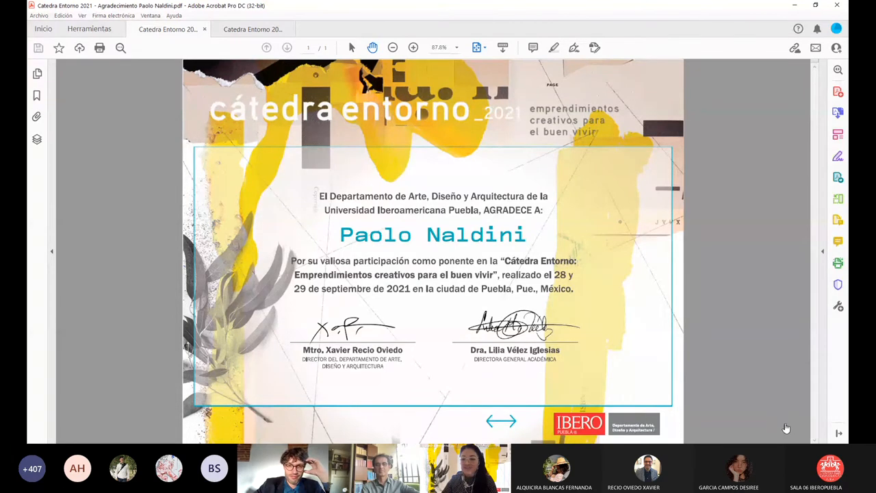